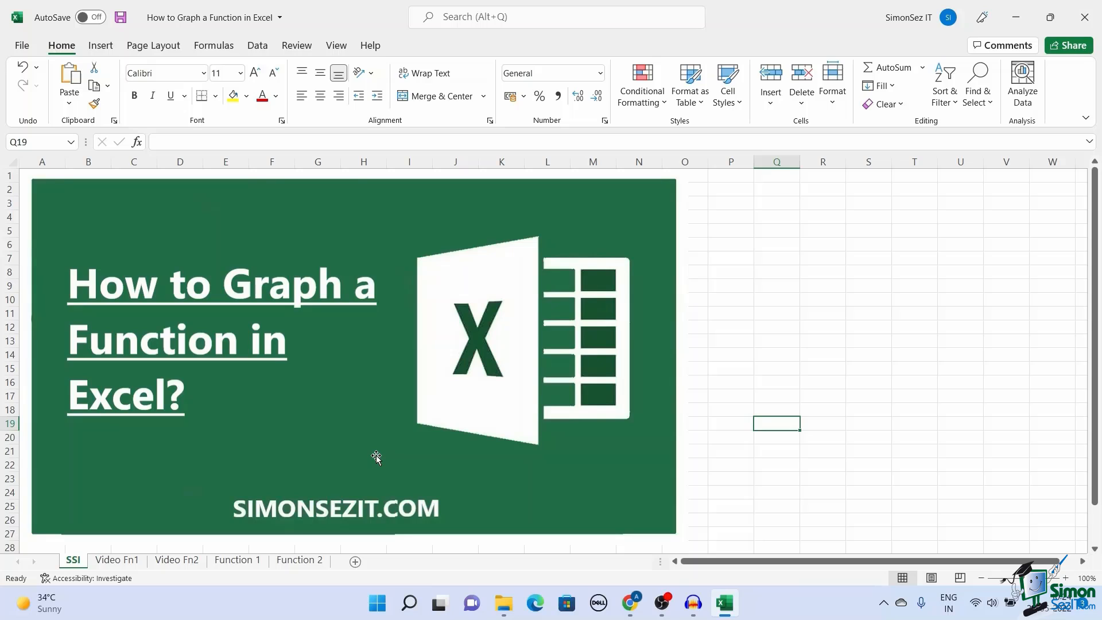
mouse_move(383, 447)
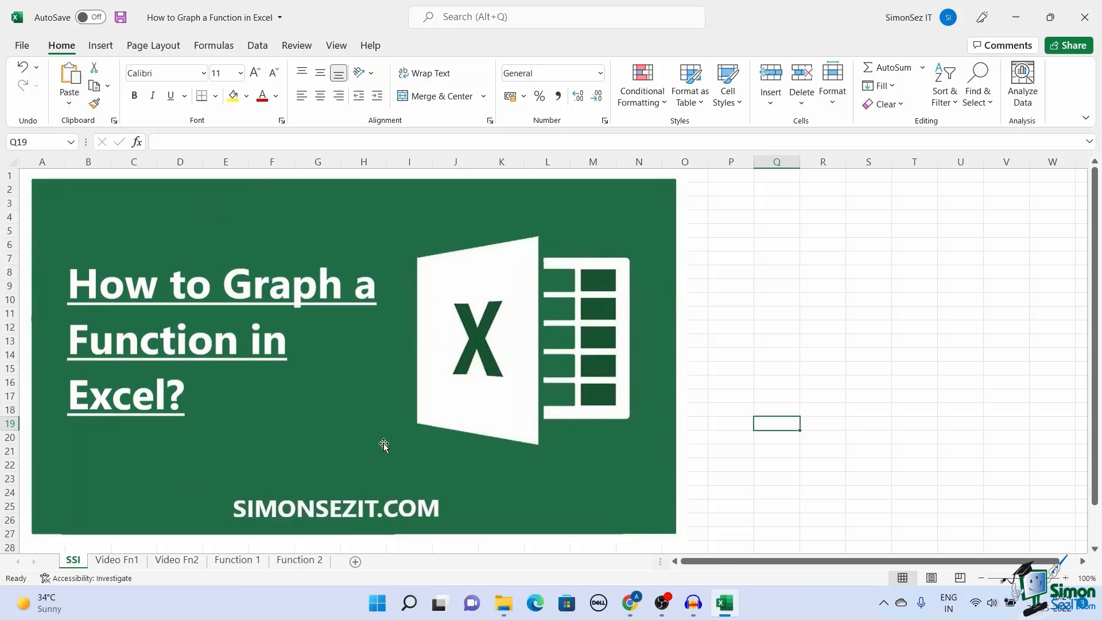
mouse_move(124, 559)
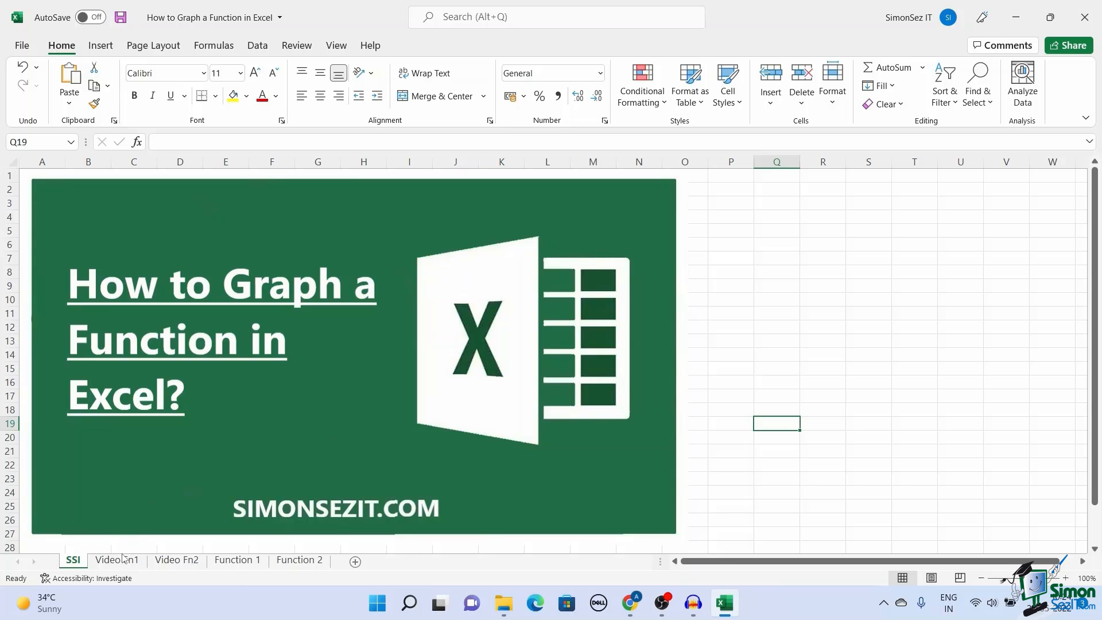
Switch to the Video Fn1 sheet and select cell B5 beside the first angle.
click(117, 560)
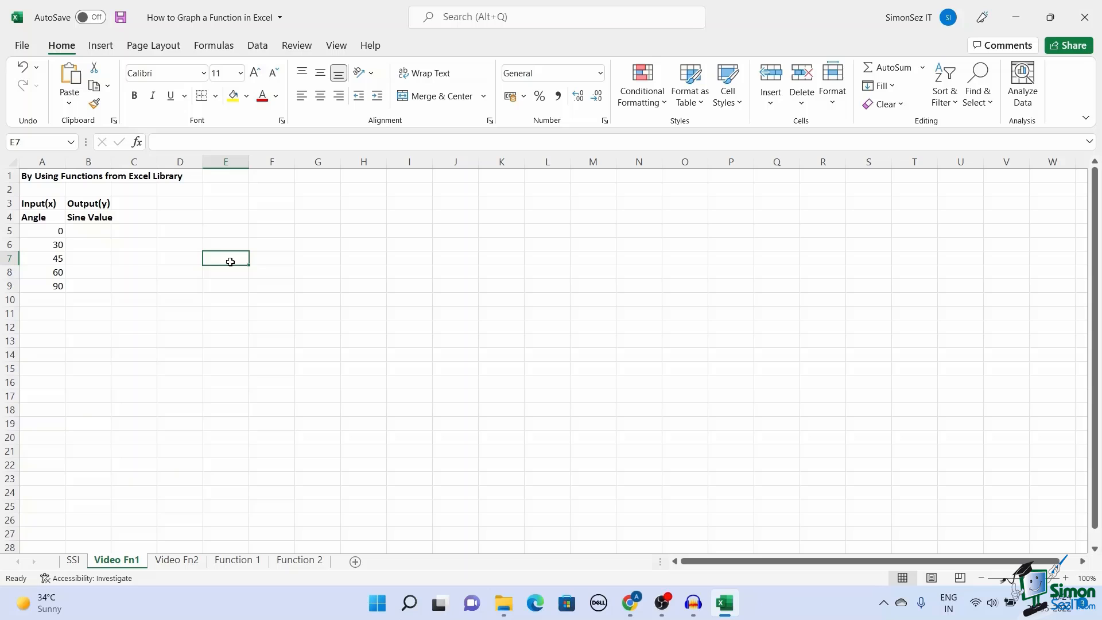
click(42, 176)
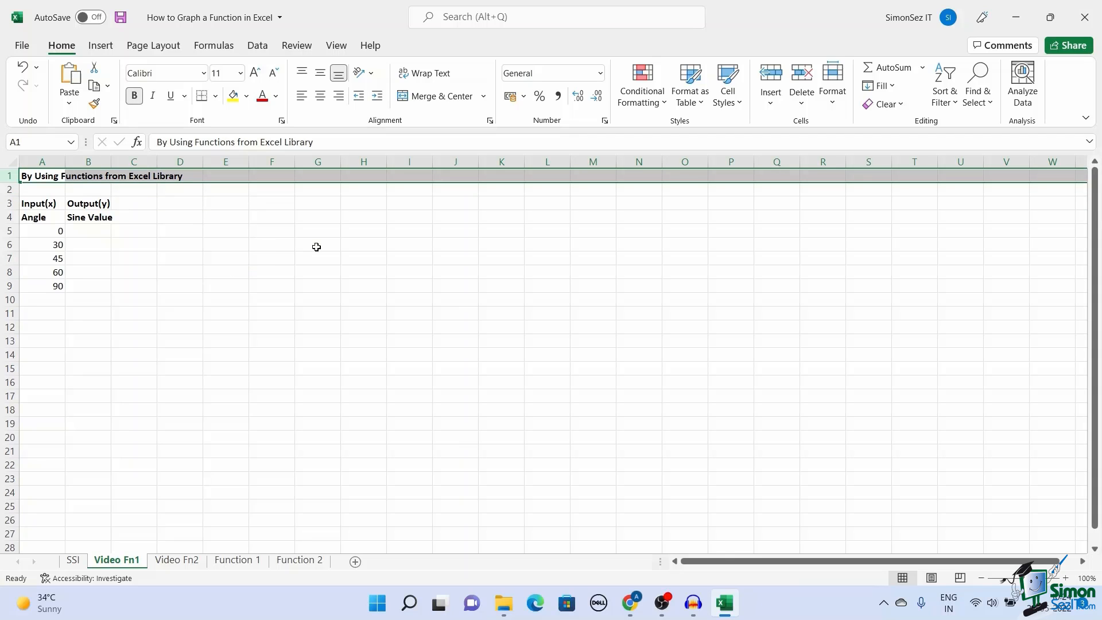
mouse_move(323, 247)
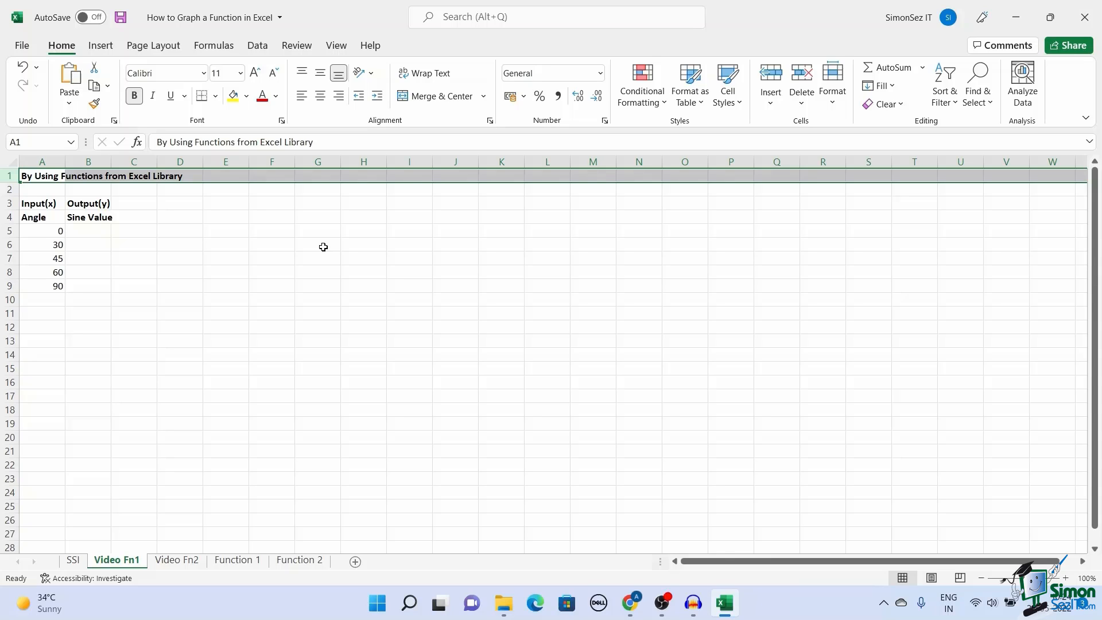
mouse_move(59, 232)
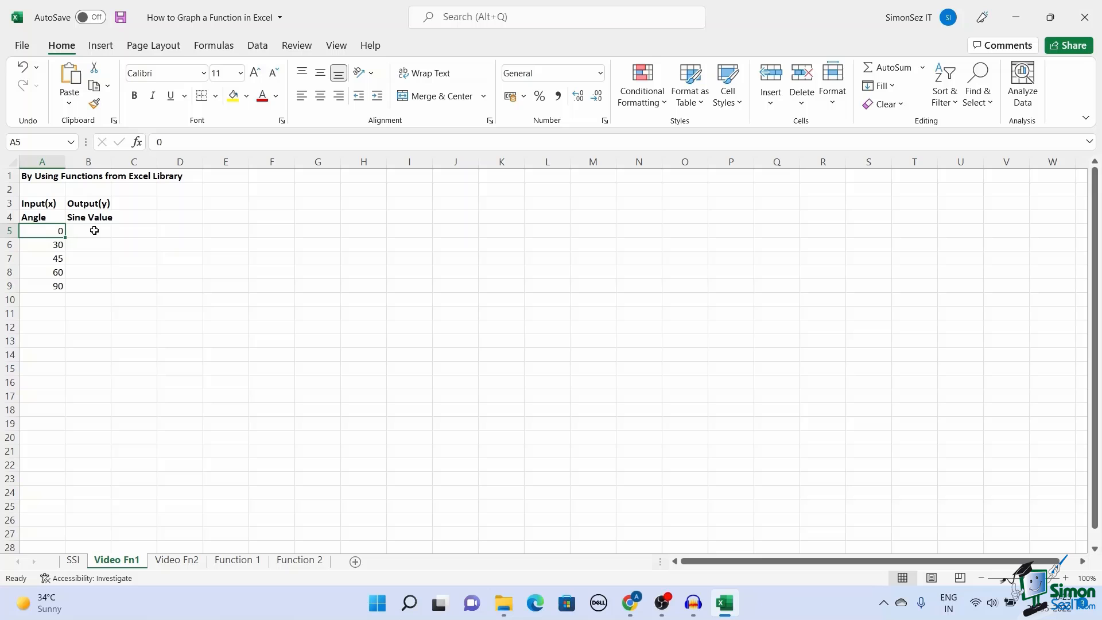
click(88, 231)
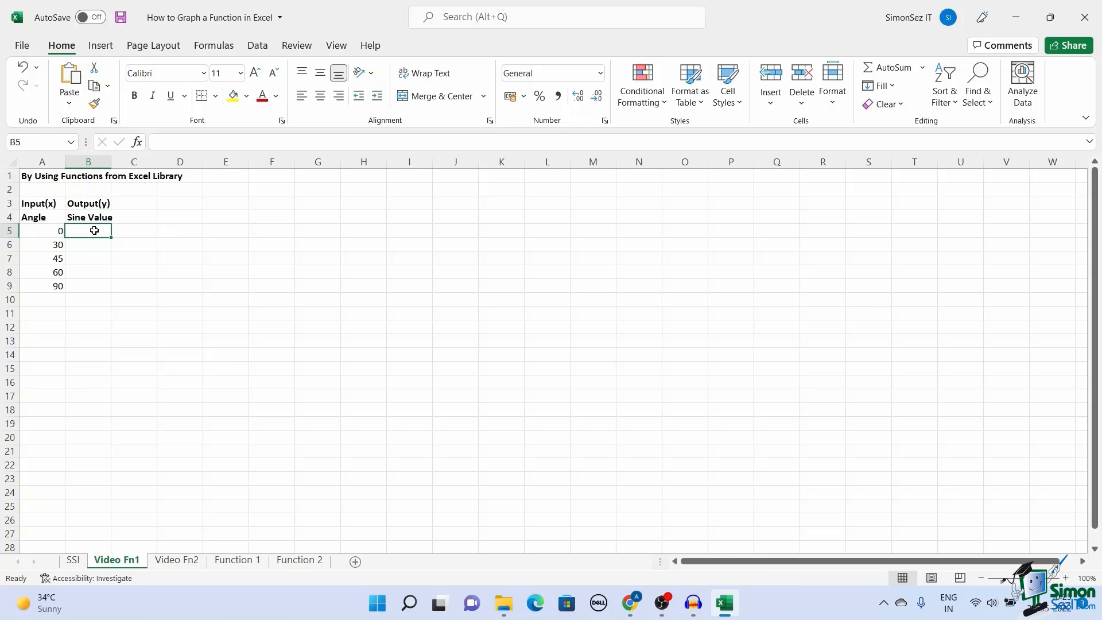
Insert the SIN function into B5 from the Math & Trig list.
click(213, 45)
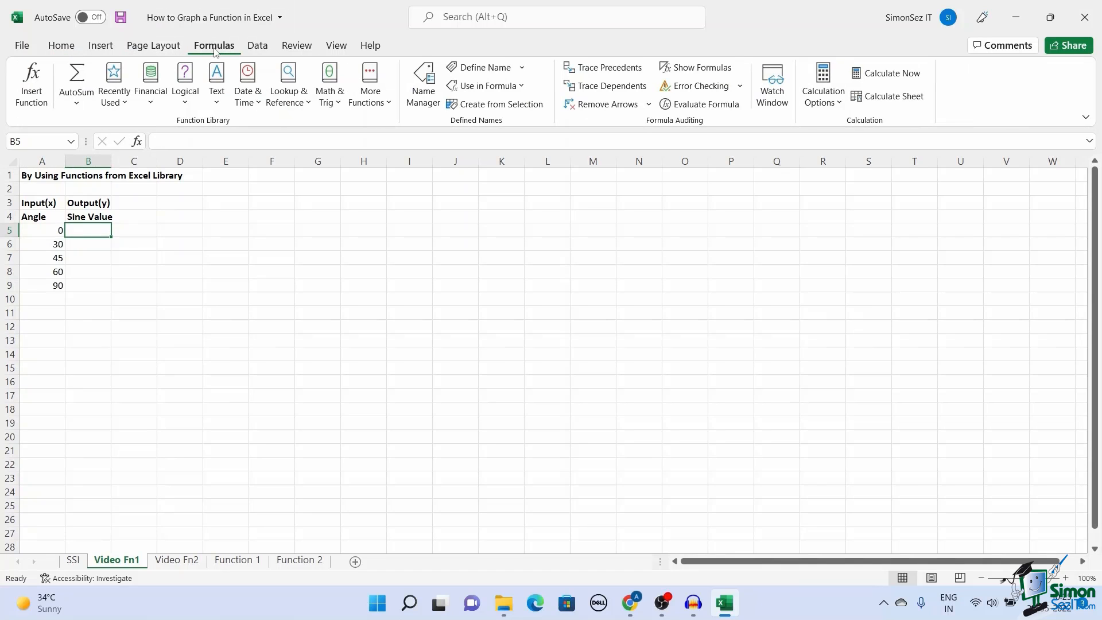
click(330, 82)
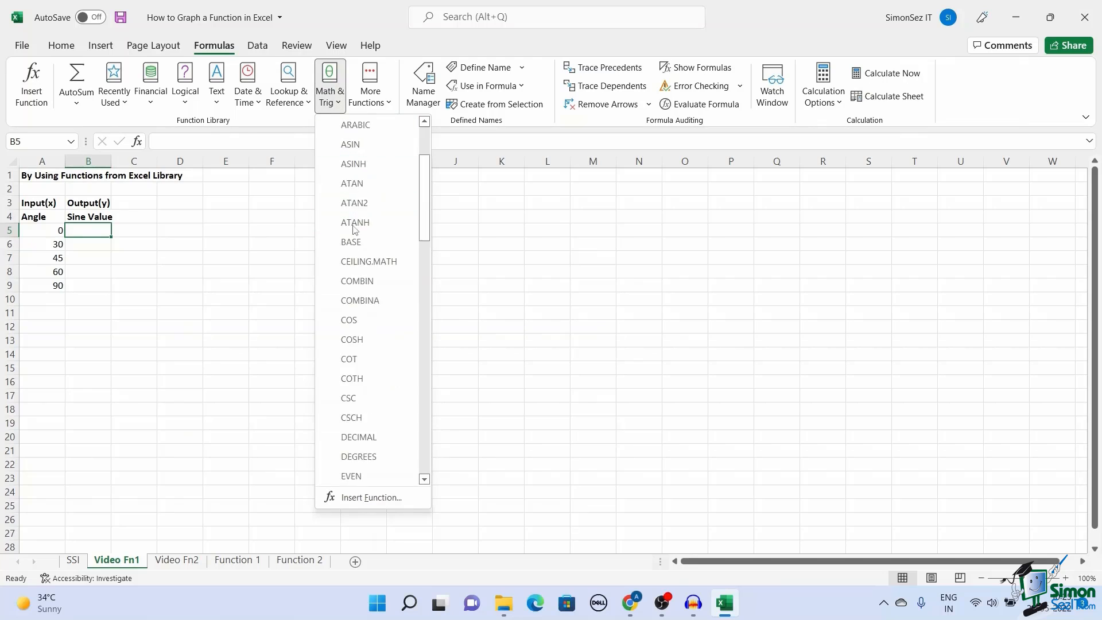
scroll(down, 3)
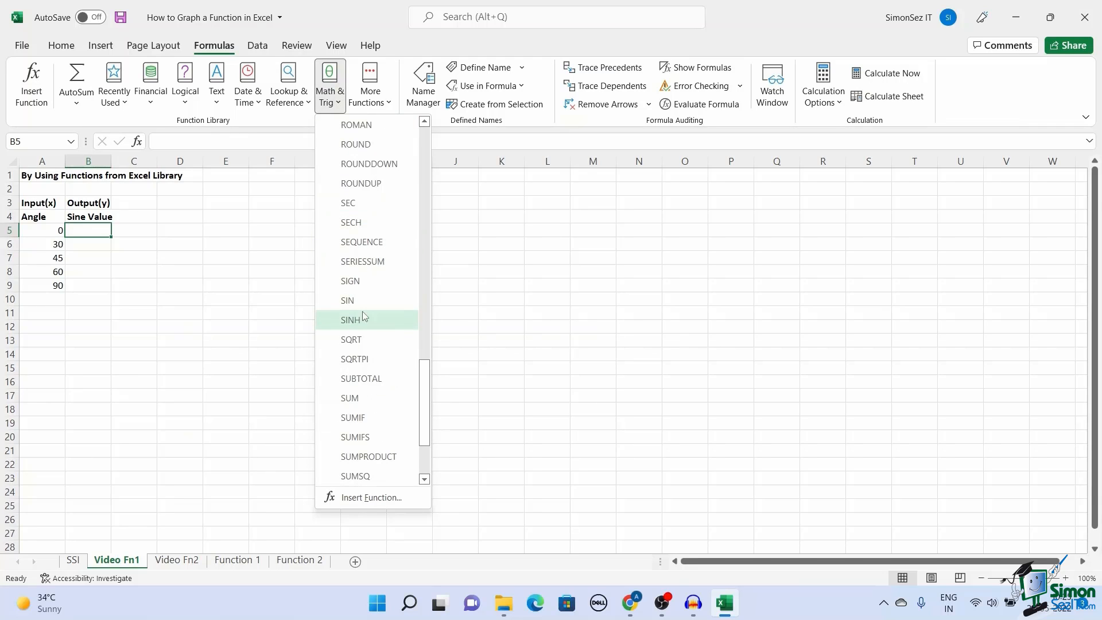
mouse_move(346, 300)
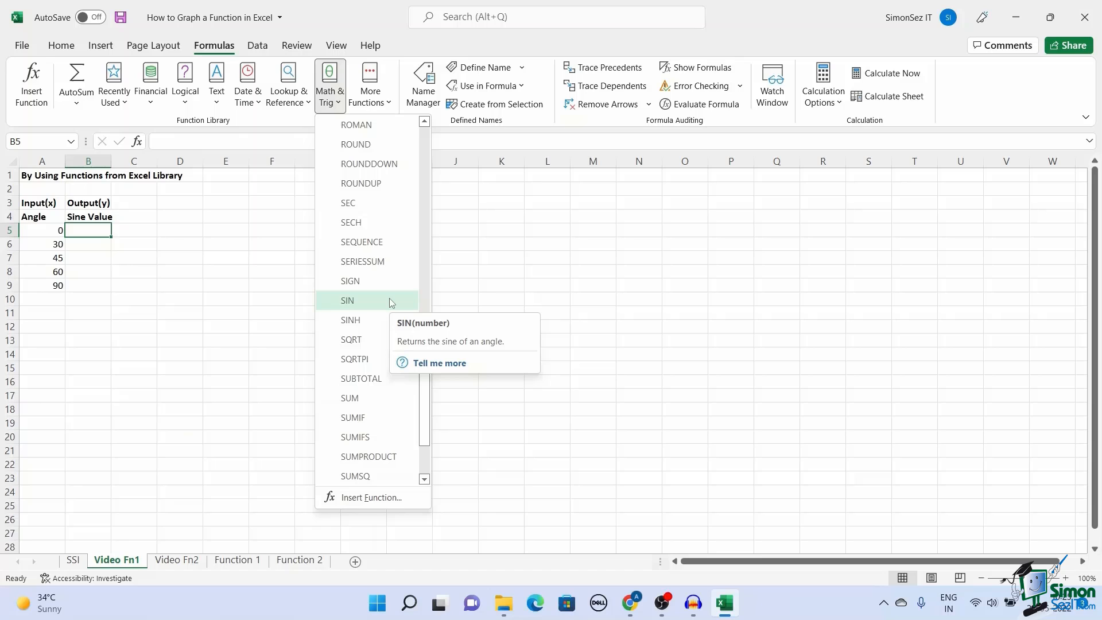
click(346, 299)
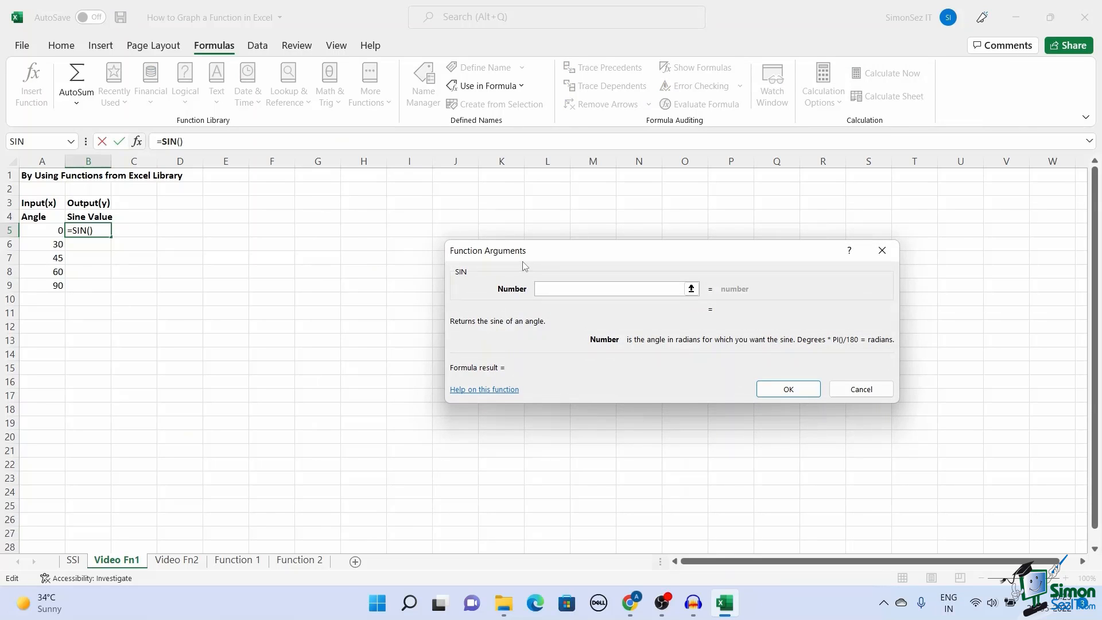
mouse_move(534, 265)
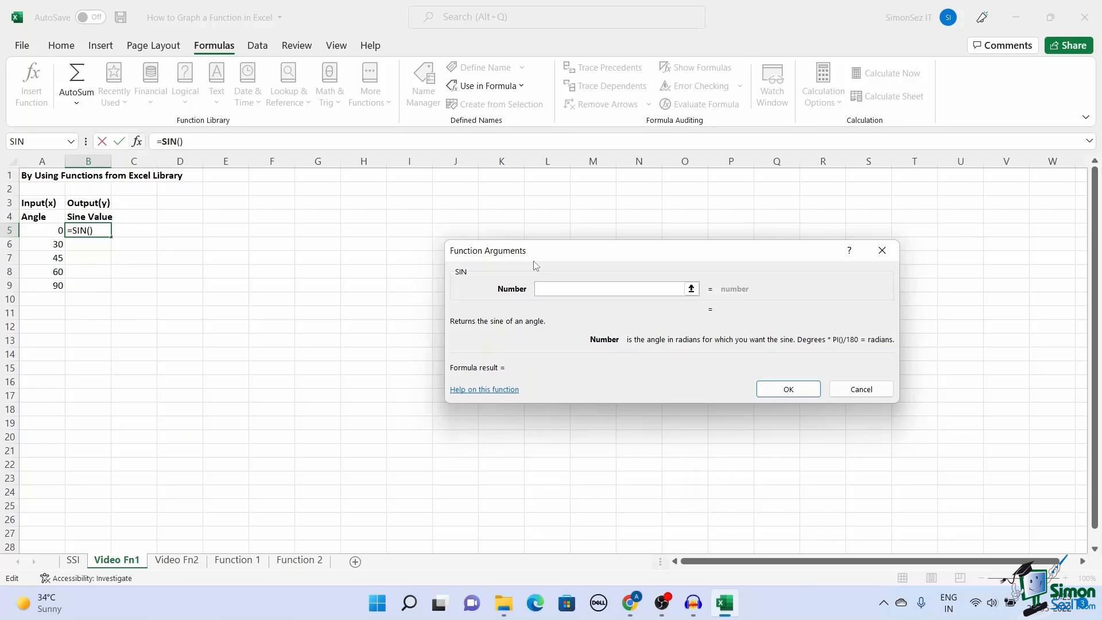
Use cell A5 as the SIN argument so B5 returns the sine of 0.
click(608, 288)
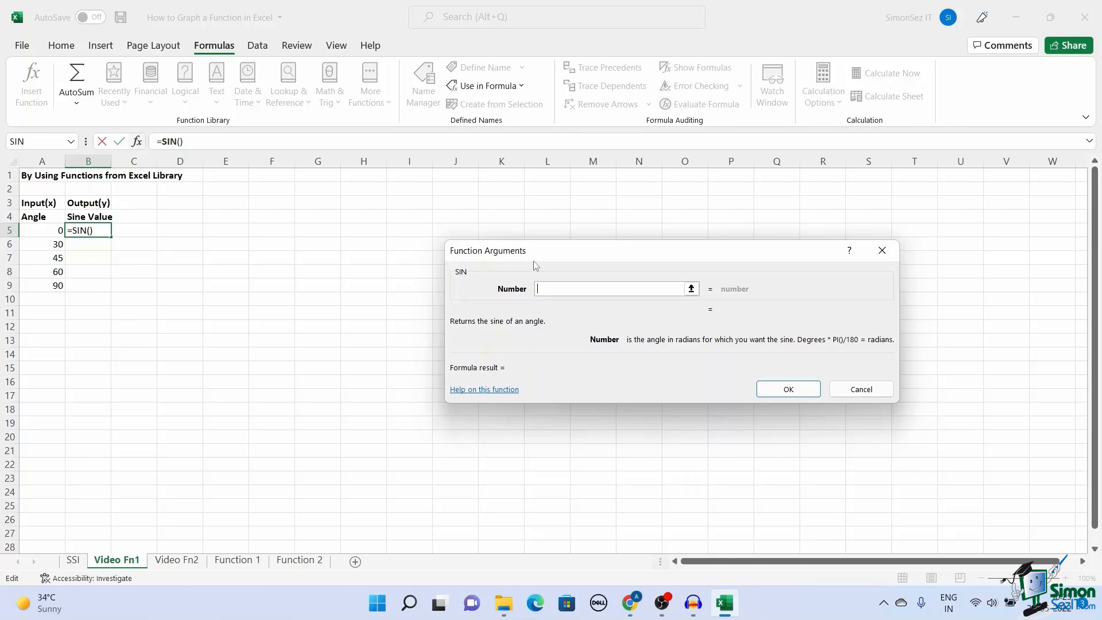
mouse_move(39, 231)
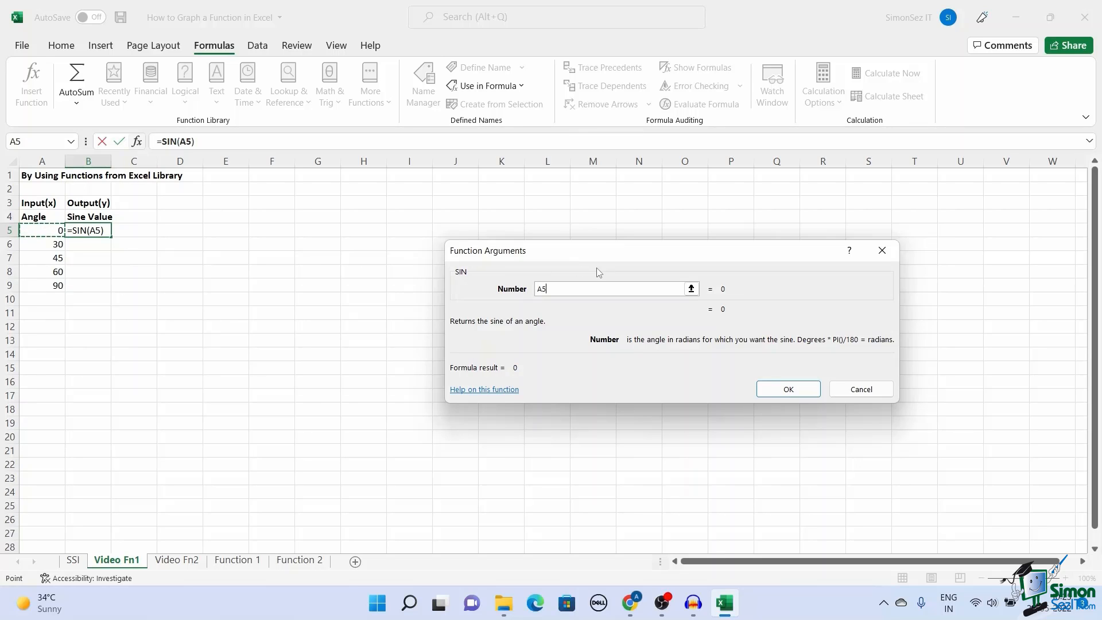
click(788, 389)
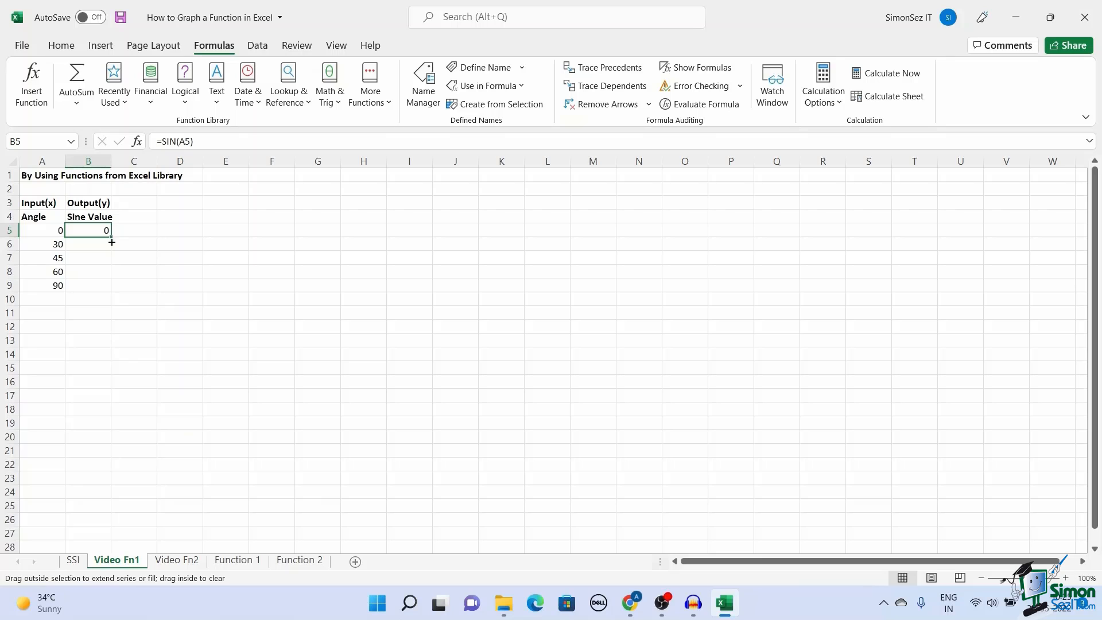
Fill the sine formula down B5:B9, then switch to the Video Fn2 sheet.
drag(110, 229, 110, 285)
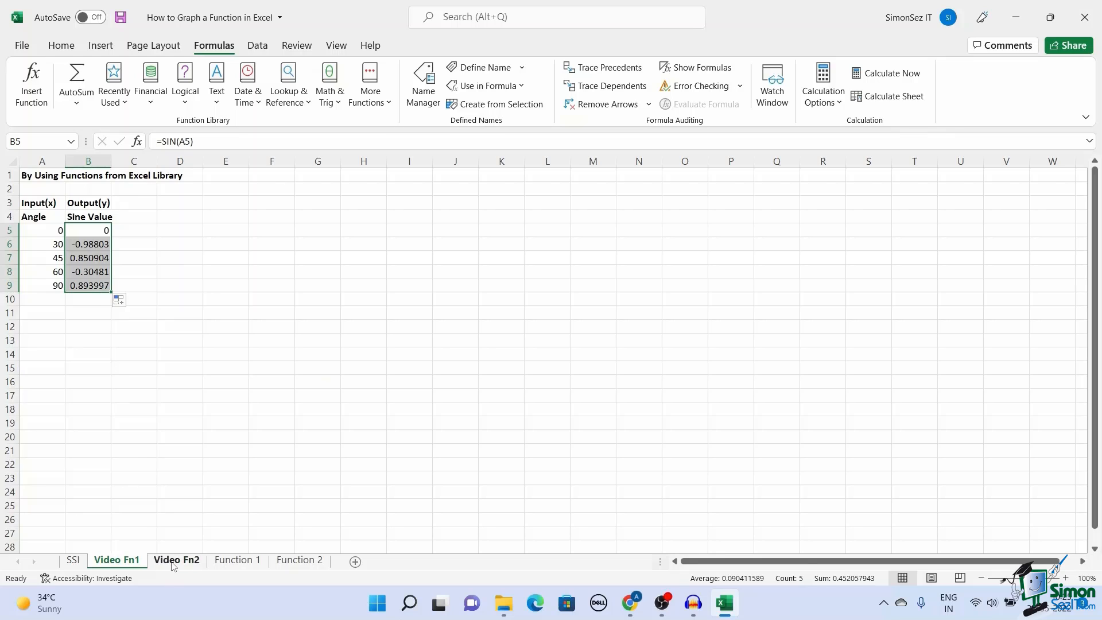
click(177, 559)
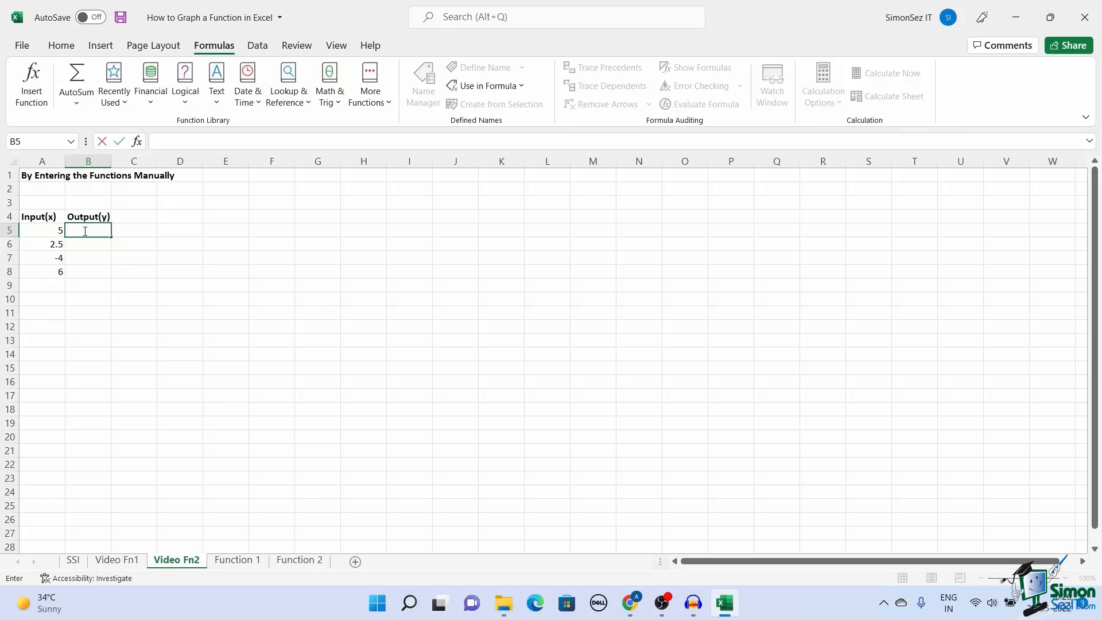
Enter =4*(A5)^2+2*(A5)+5 in B5, returning 115 for input 5.
text(=4*(A5)^2+2*(A5)+5)
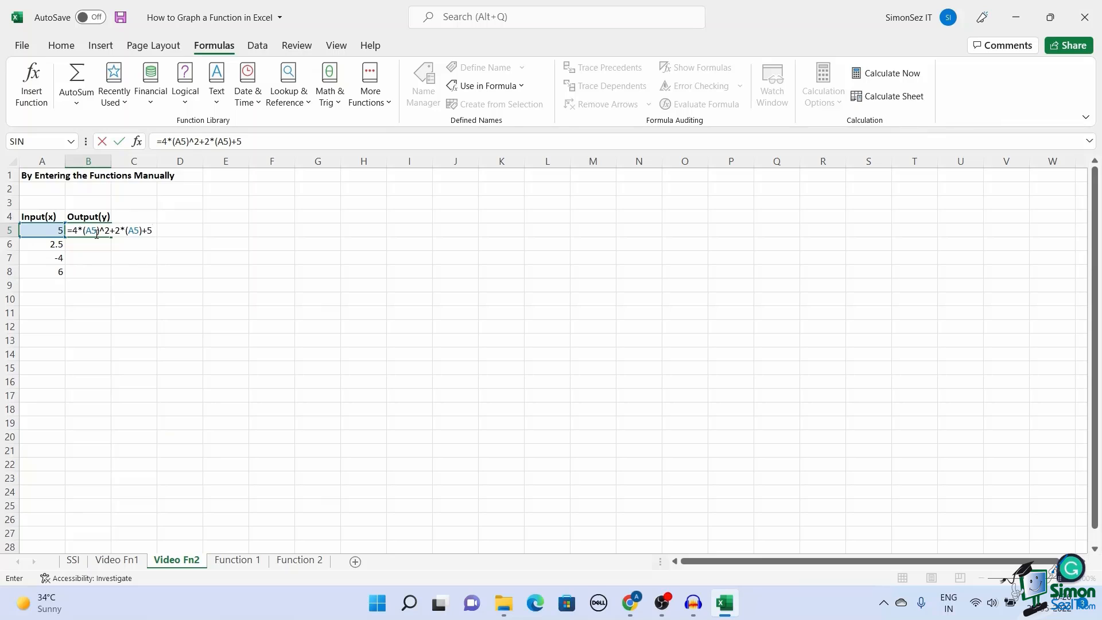
key(Enter)
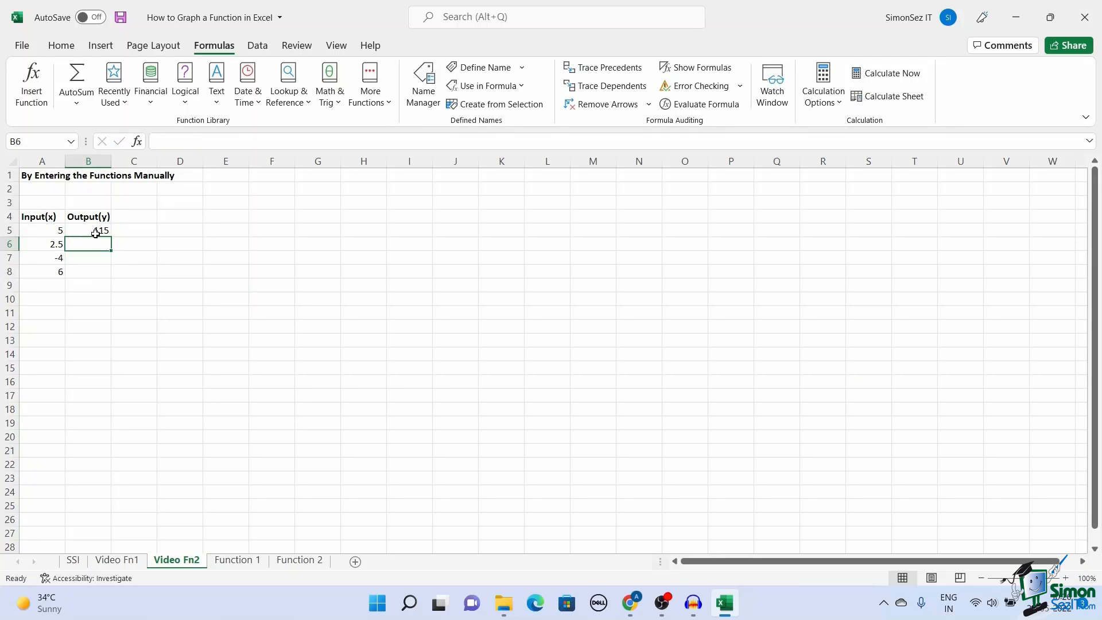
Fill the quadratic formula from B5 down to B8, giving 115, 35, 61 and 161.
click(88, 230)
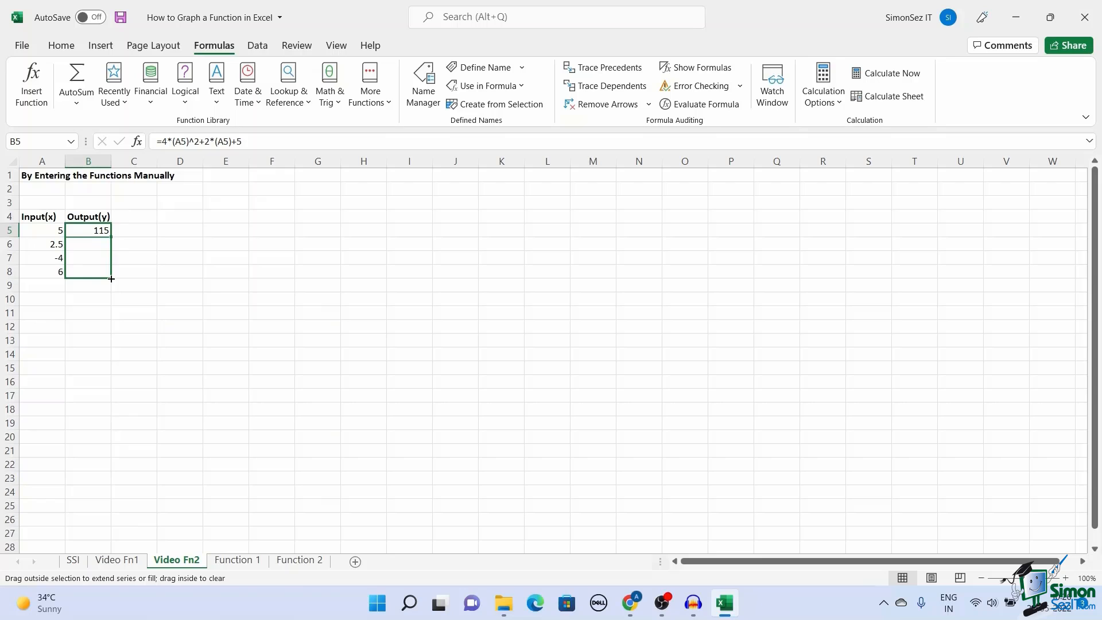
drag(88, 231, 89, 272)
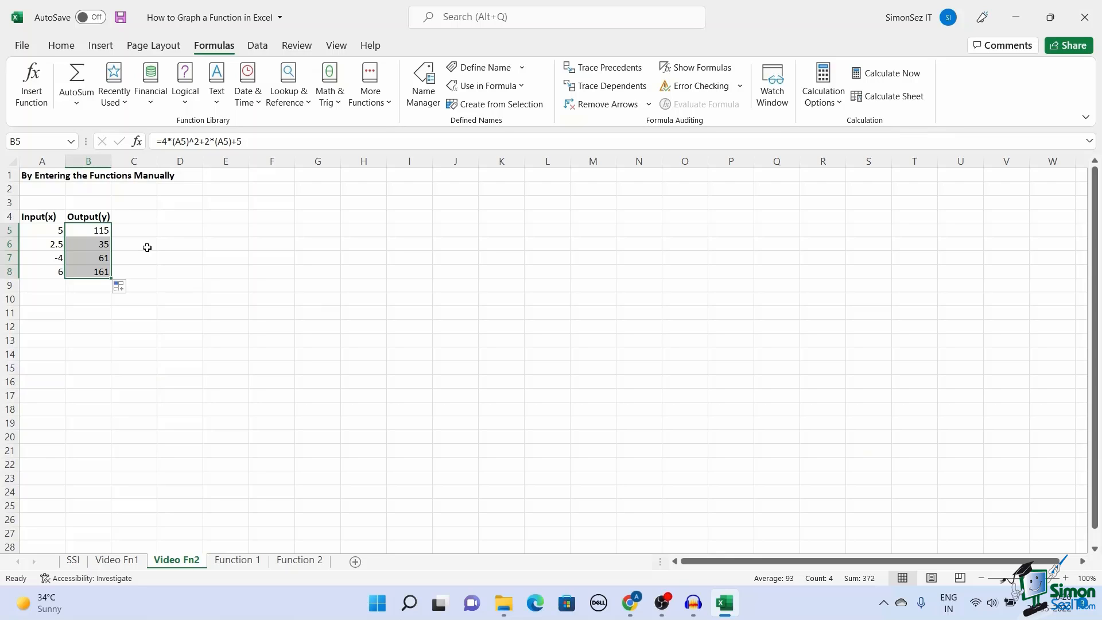
mouse_move(77, 234)
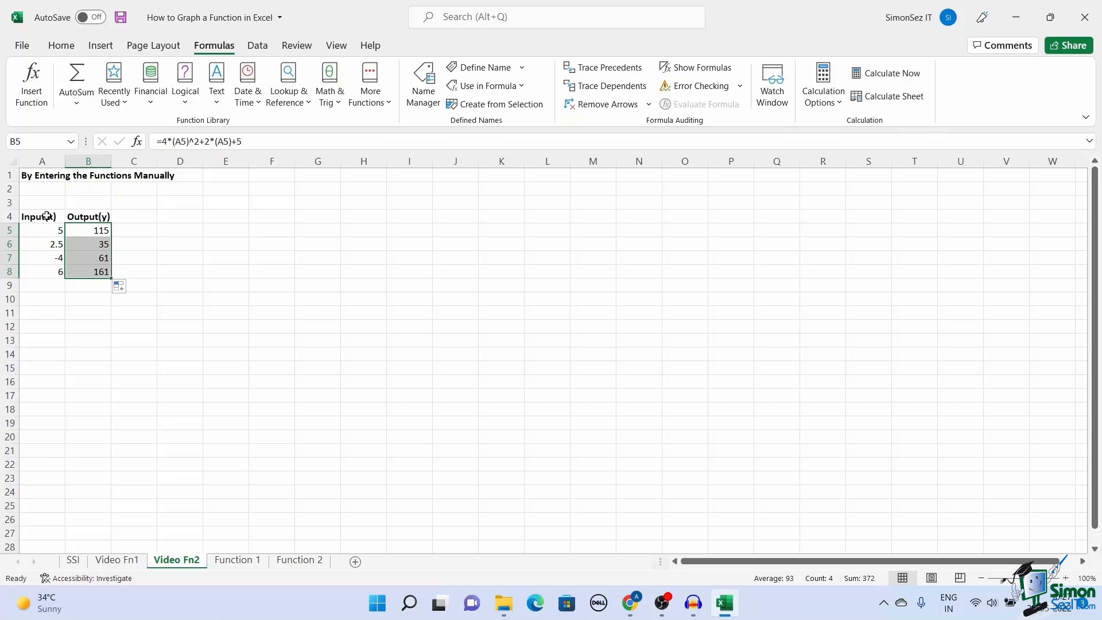
Select the Input(x) and Output(y) table A4:B8 as chart data.
click(42, 217)
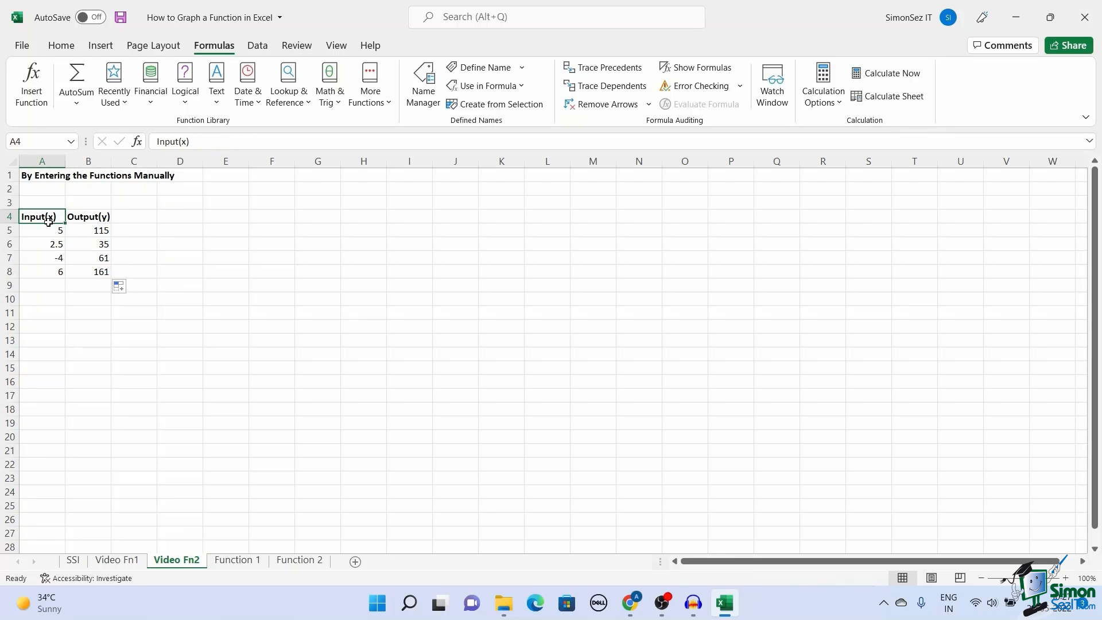
drag(41, 217, 89, 272)
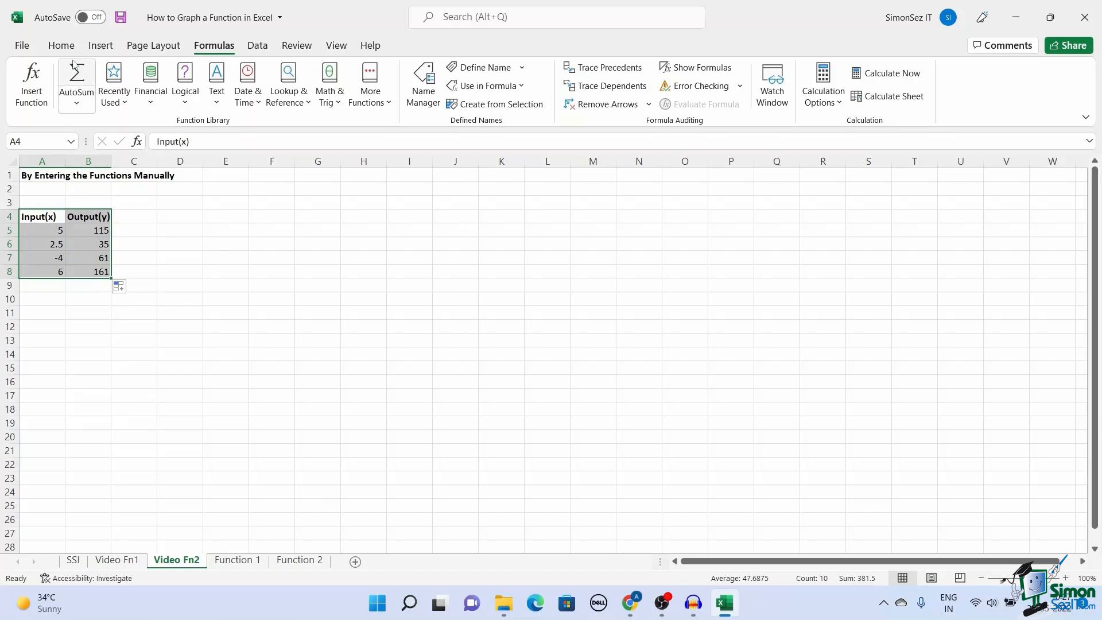
mouse_move(103, 54)
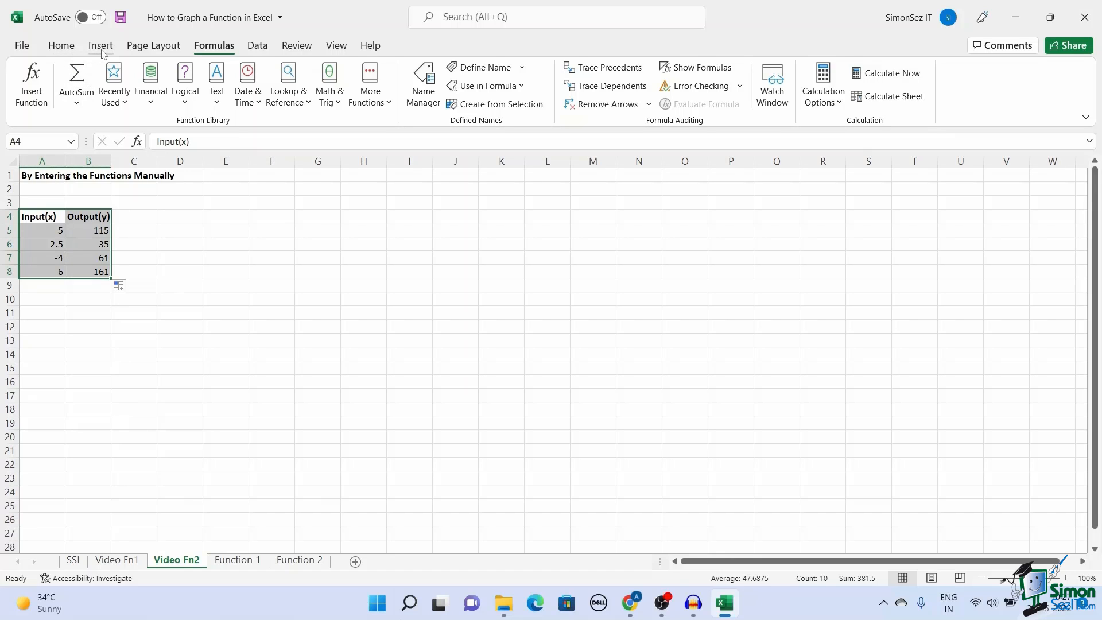
click(100, 45)
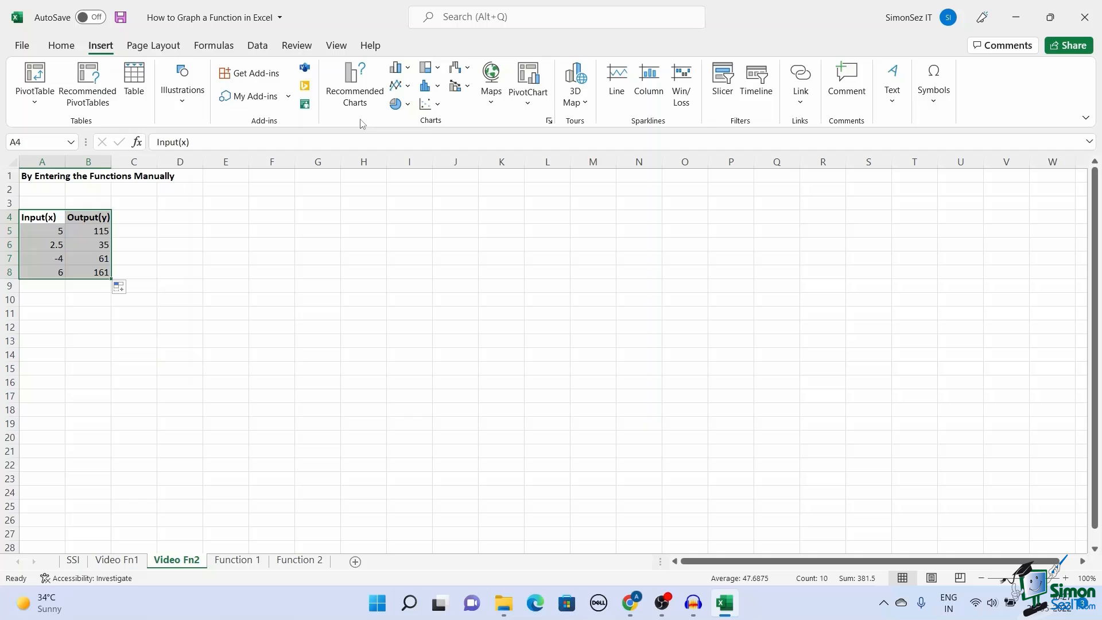
Insert a Scatter with Smooth Lines and Markers chart of the table.
click(428, 105)
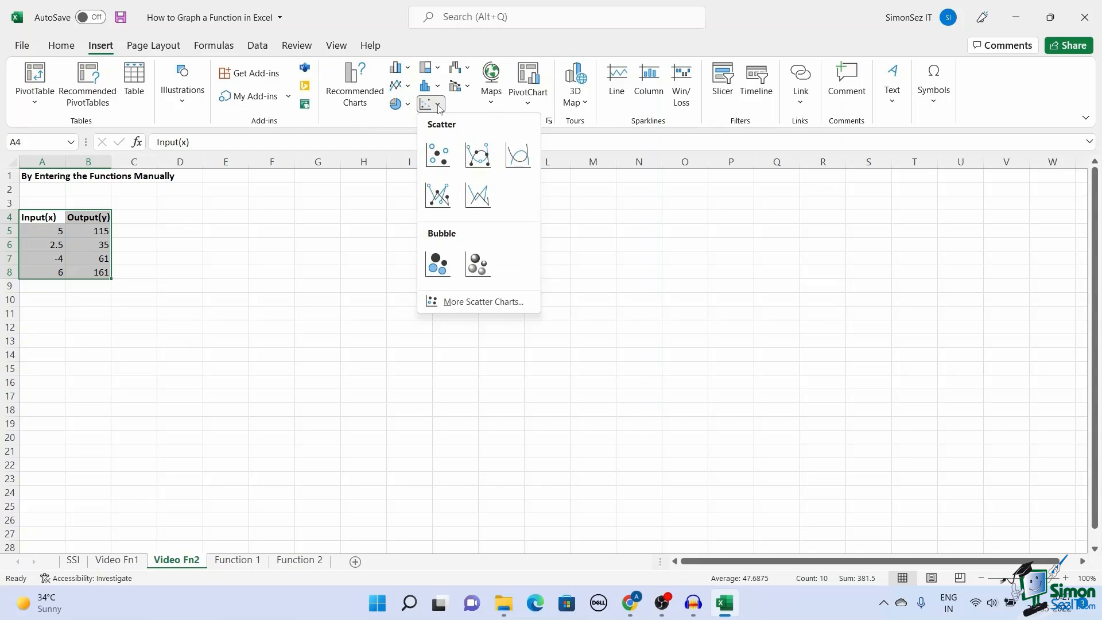
click(477, 154)
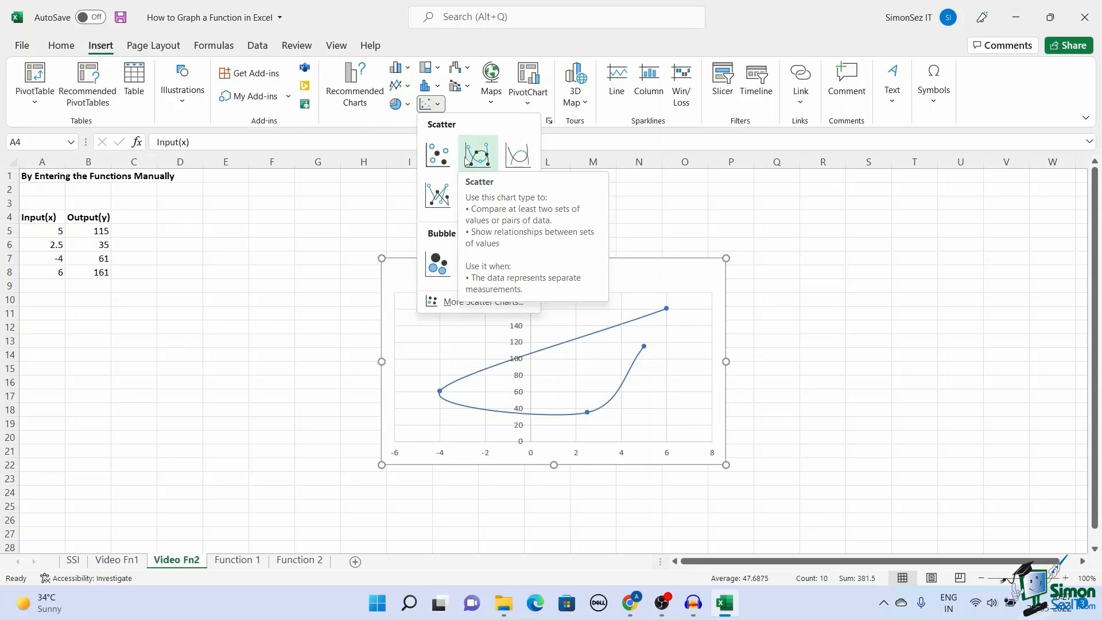
click(476, 152)
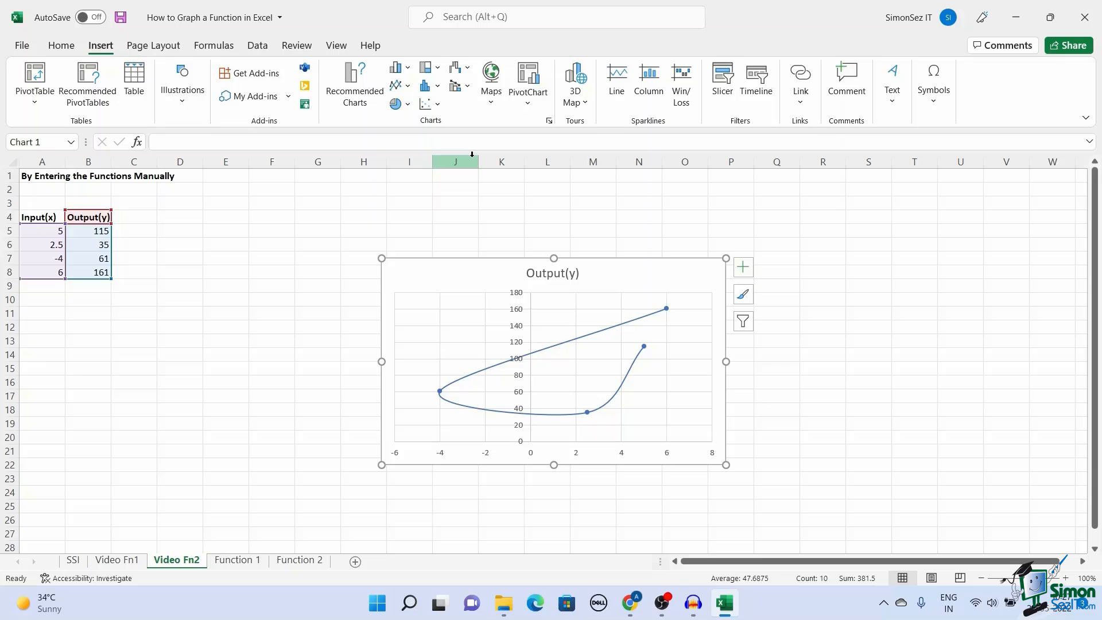
mouse_move(481, 194)
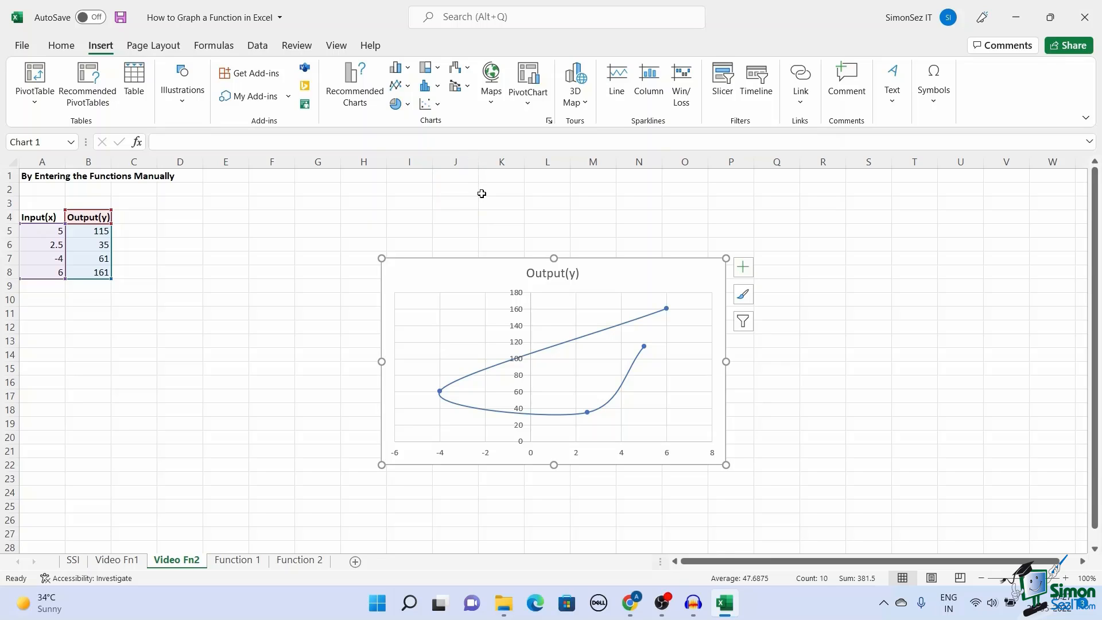